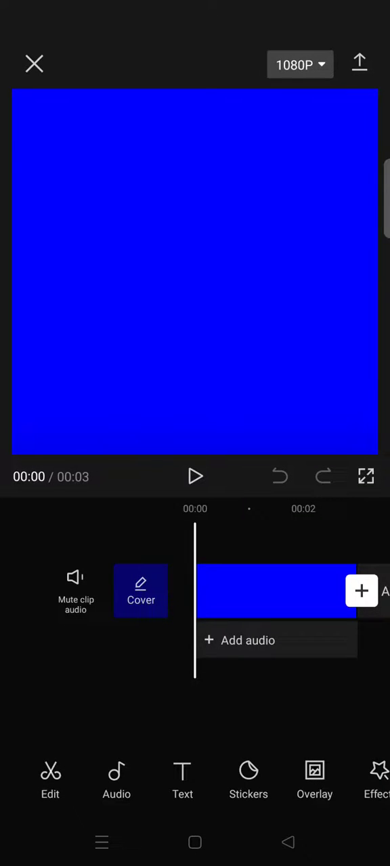
# Add a new text box over the blue clip
pyautogui.click(182, 779)
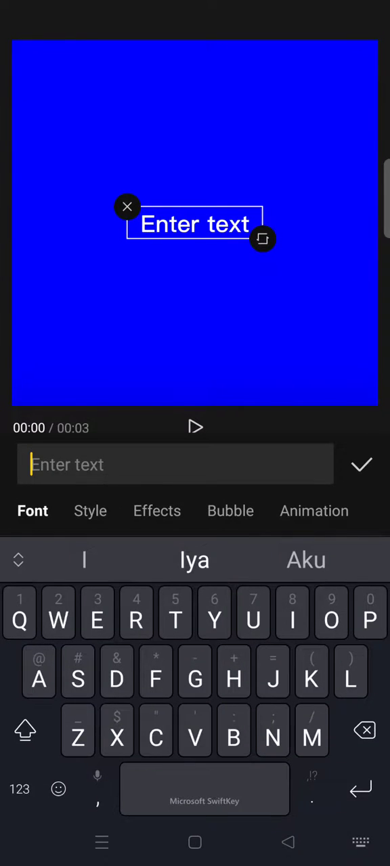
# Enter the text 'Tongbos' and set it in bold Helvetica
pyautogui.write('Tong')
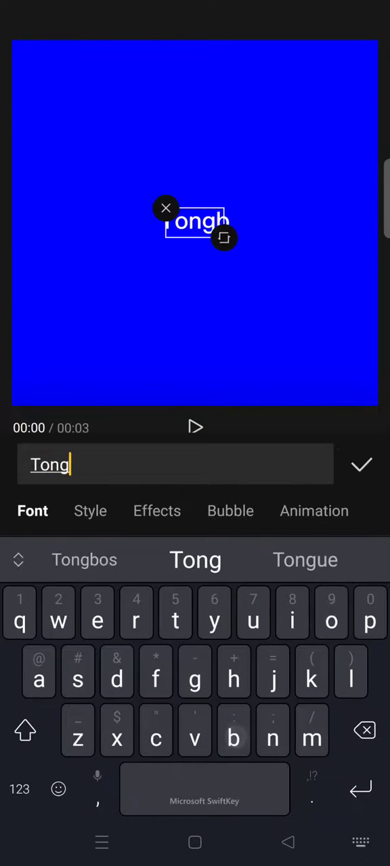
pyautogui.click(84, 560)
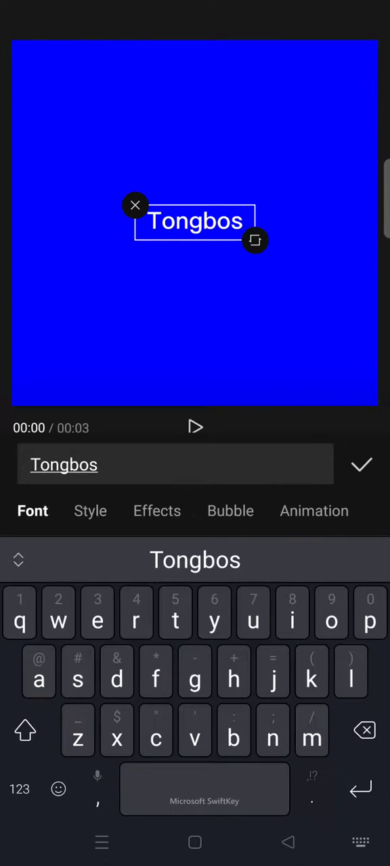
pyautogui.click(90, 511)
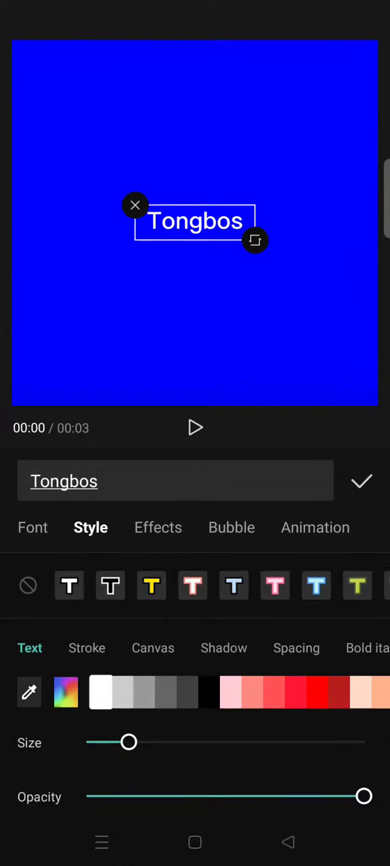
pyautogui.click(33, 527)
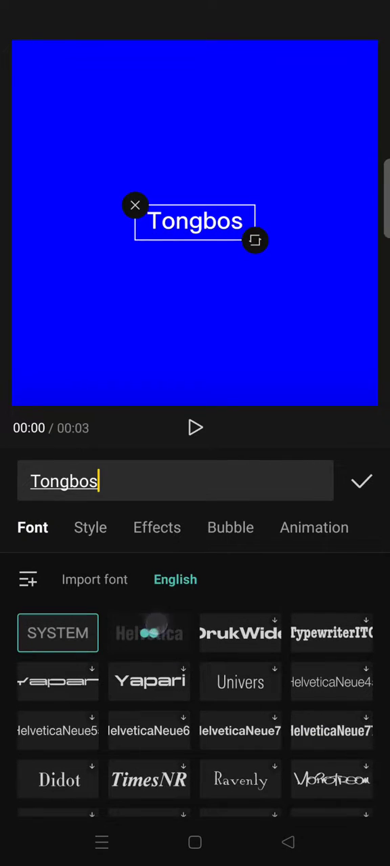
pyautogui.click(149, 633)
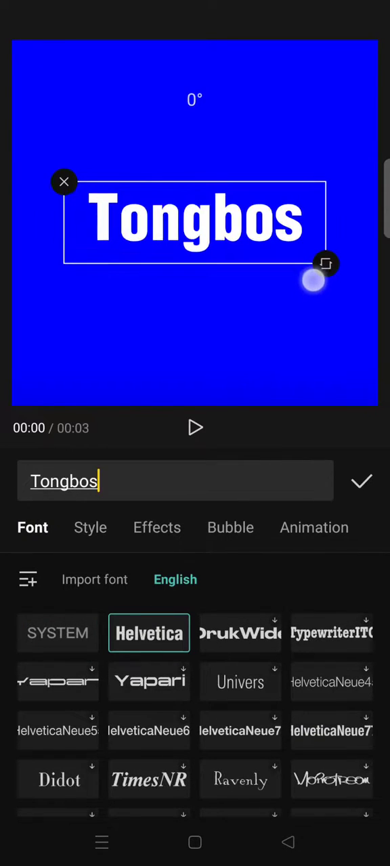
# Give the Tongbos text a black drop shadow and commit it
pyautogui.click(90, 527)
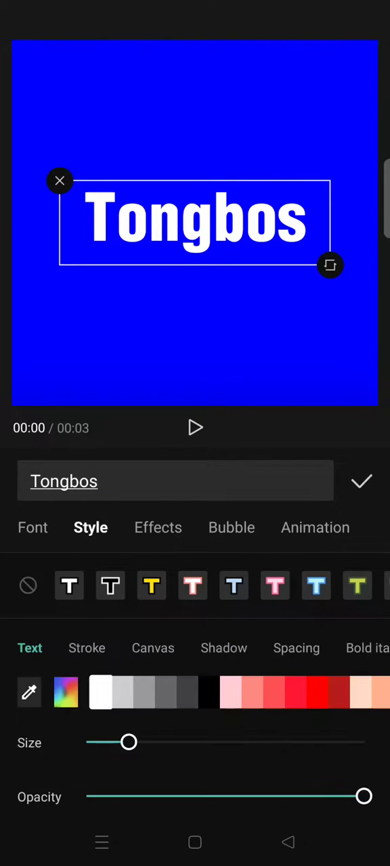
pyautogui.click(223, 649)
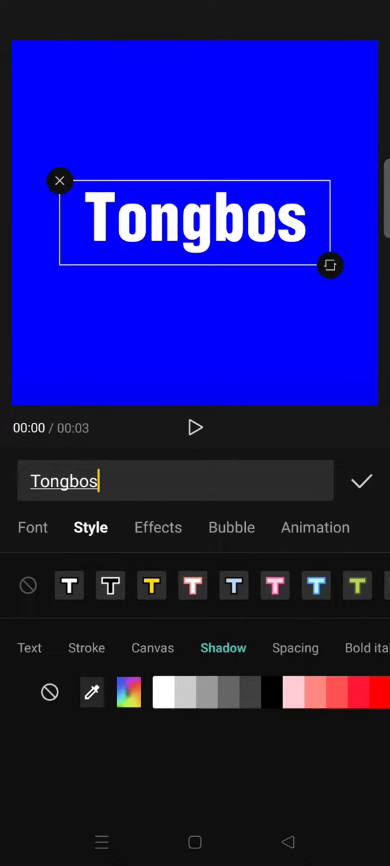
pyautogui.click(267, 693)
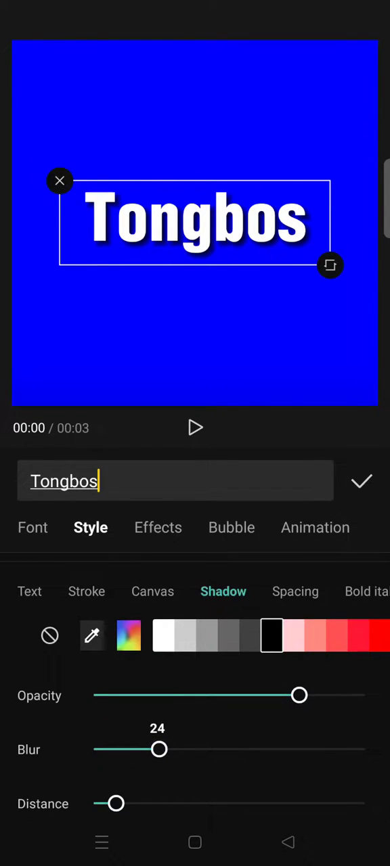
pyautogui.click(362, 481)
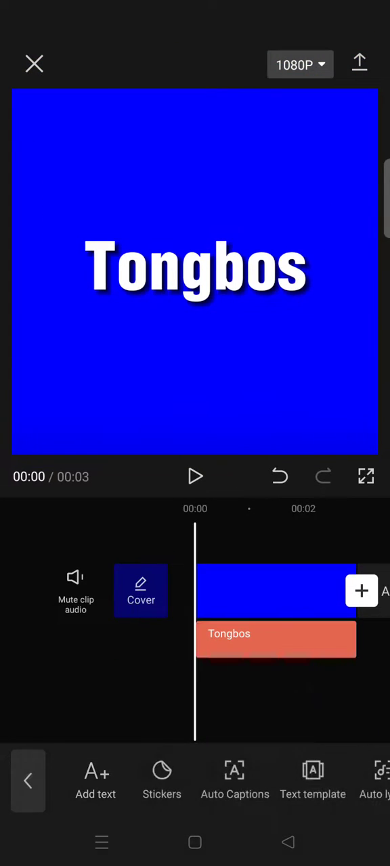
# Export the Tongbos title video and go back to the project list
pyautogui.click(358, 63)
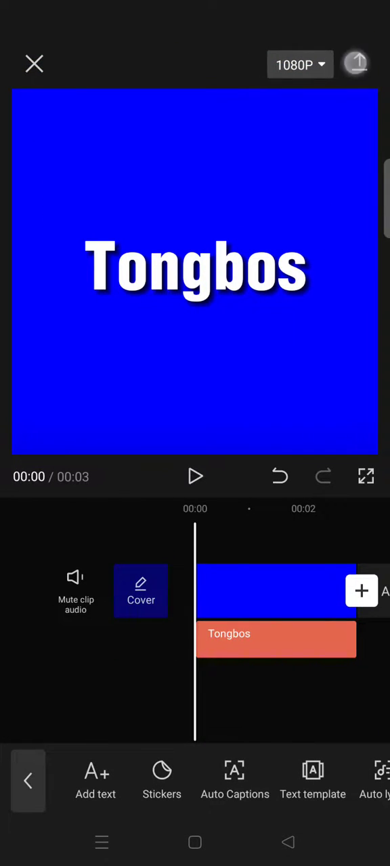
pyautogui.click(357, 64)
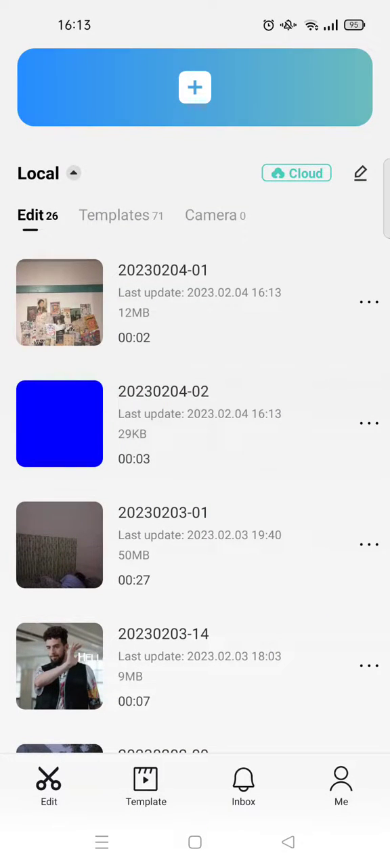
pyautogui.click(59, 664)
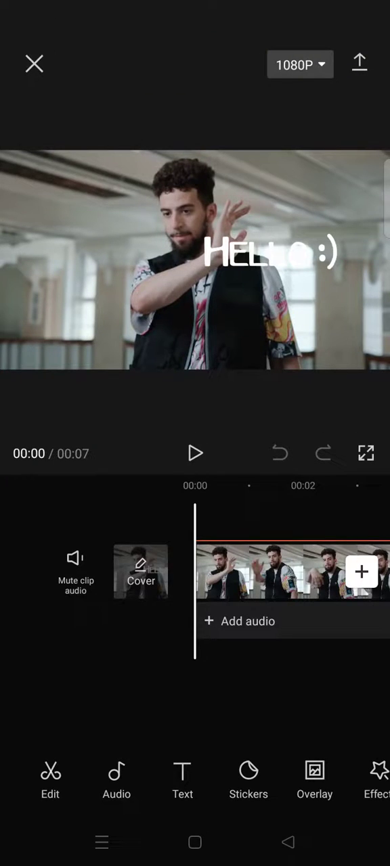
pyautogui.click(271, 257)
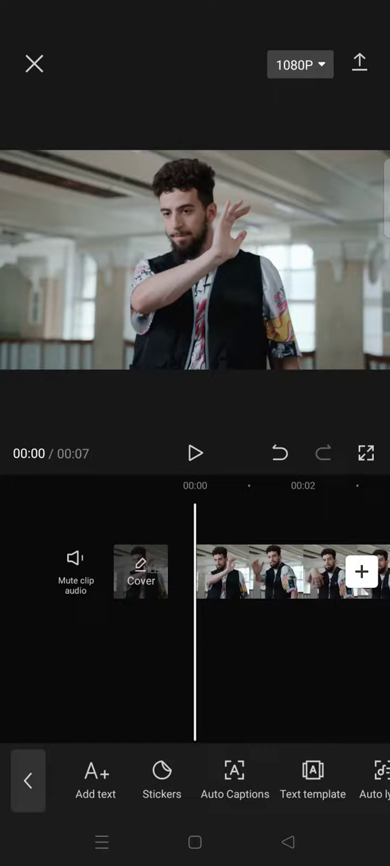
pyautogui.click(26, 781)
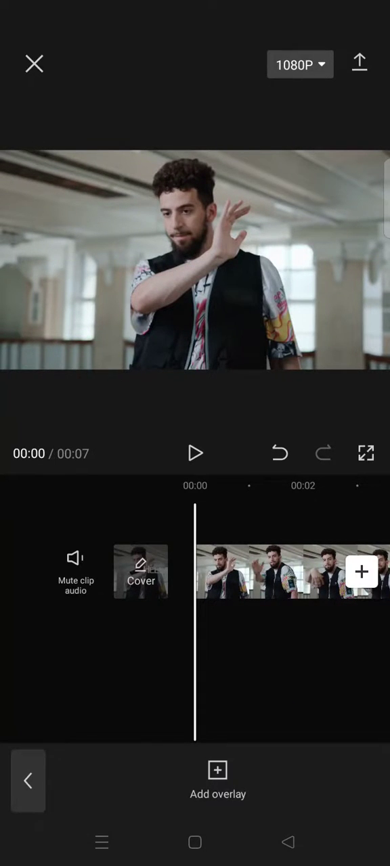
pyautogui.click(218, 770)
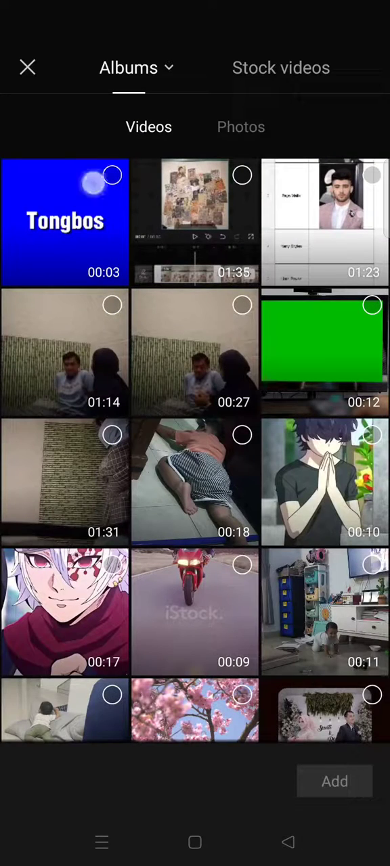
pyautogui.click(334, 781)
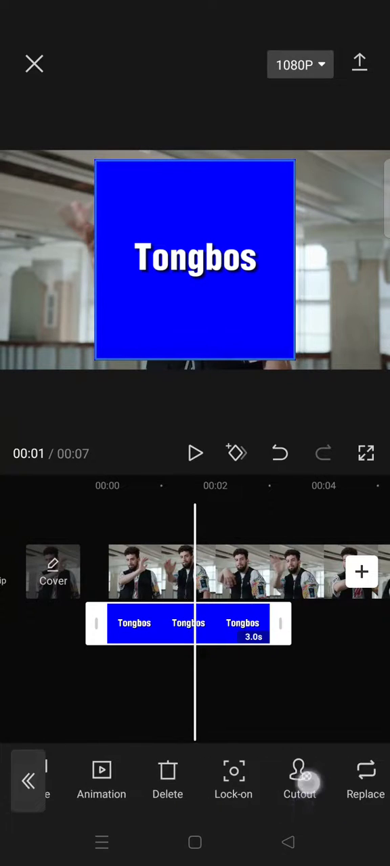
# Chroma-key out the overlay's blue background, raising intensity and the shadow setting
pyautogui.click(299, 788)
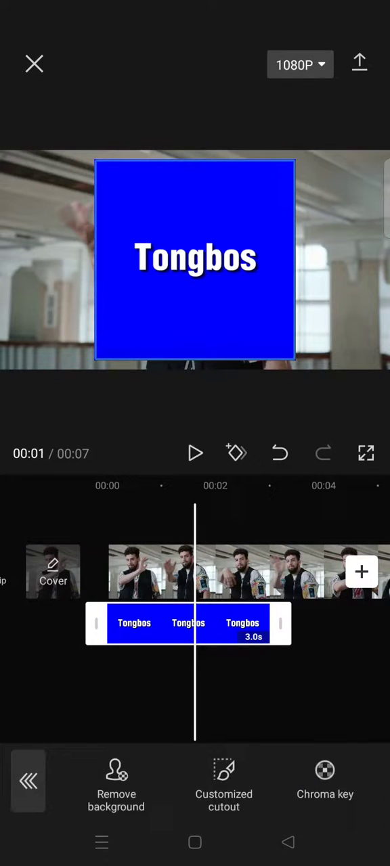
pyautogui.click(325, 778)
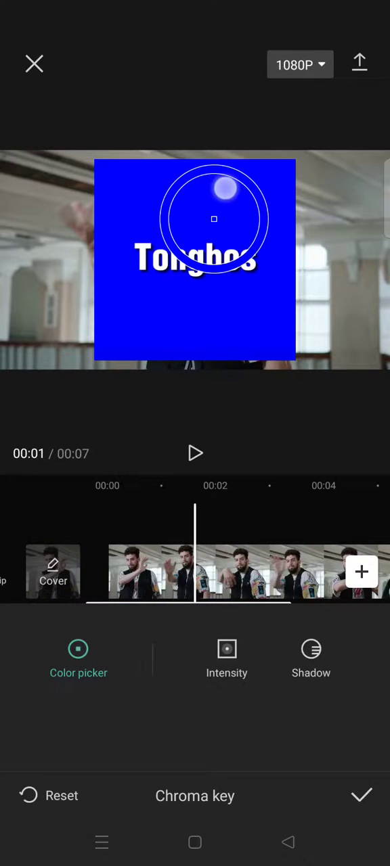
pyautogui.click(227, 648)
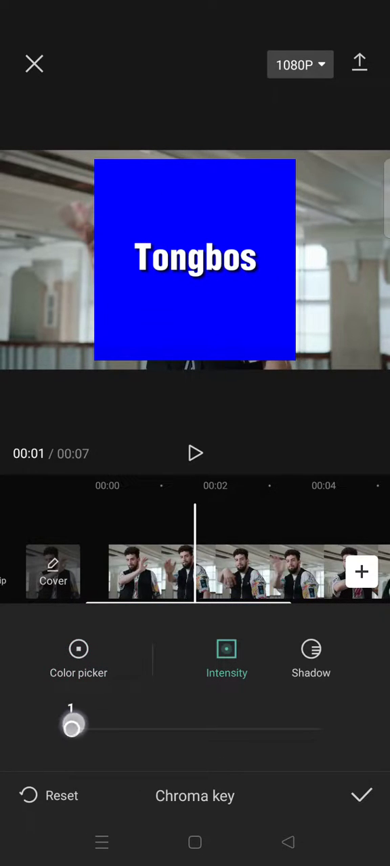
pyautogui.moveTo(73, 727); pyautogui.dragTo(97, 727)
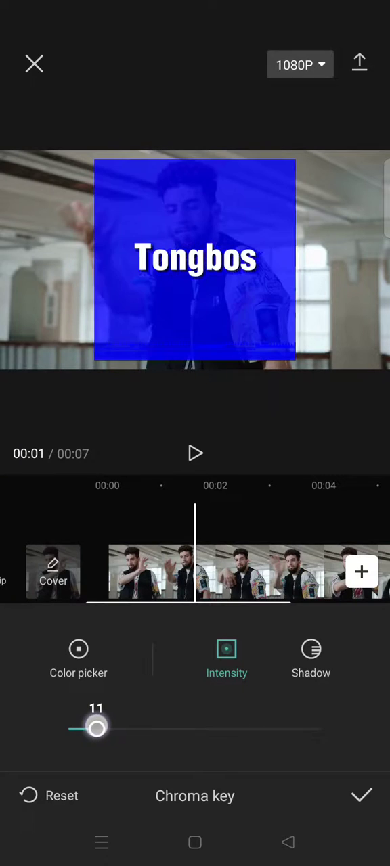
pyautogui.click(311, 650)
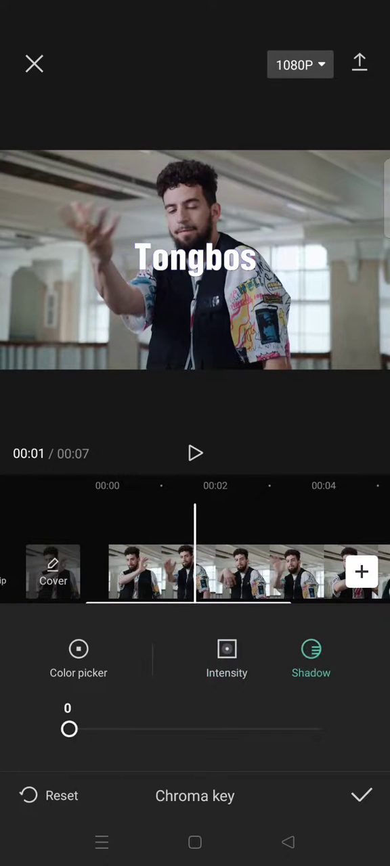
pyautogui.moveTo(69, 729); pyautogui.dragTo(239, 729)
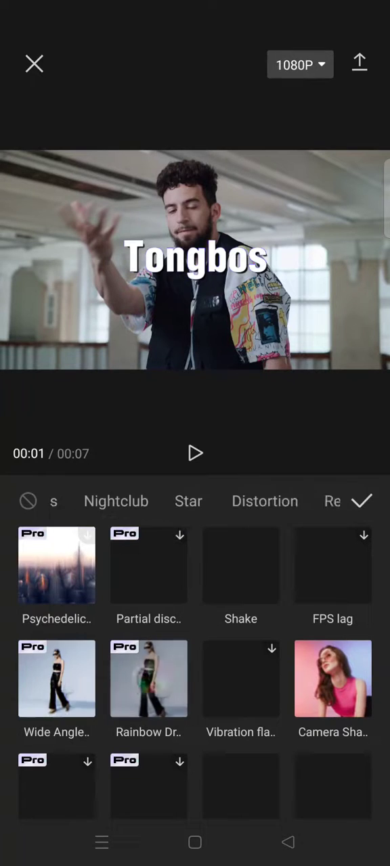
# Apply the Ripple Distortion effect from the Distortion category and open its settings
pyautogui.click(264, 501)
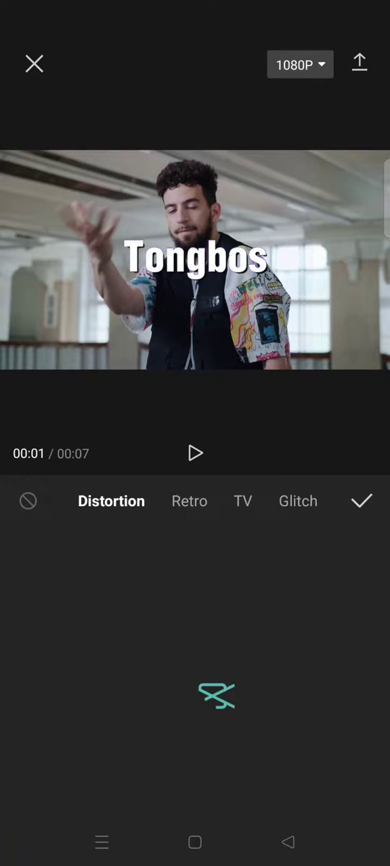
pyautogui.click(111, 501)
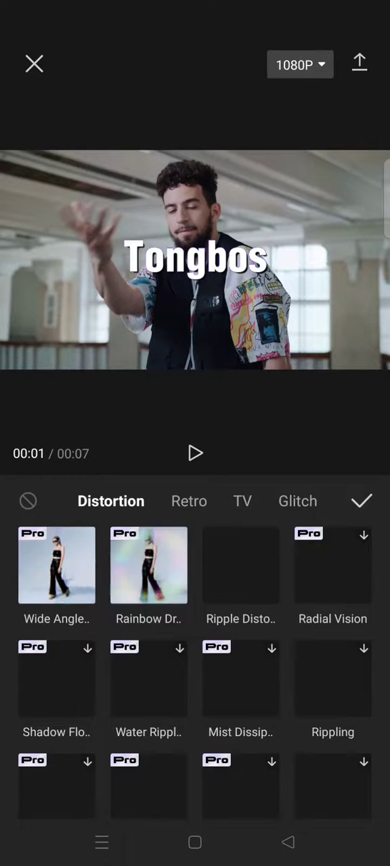
pyautogui.click(240, 565)
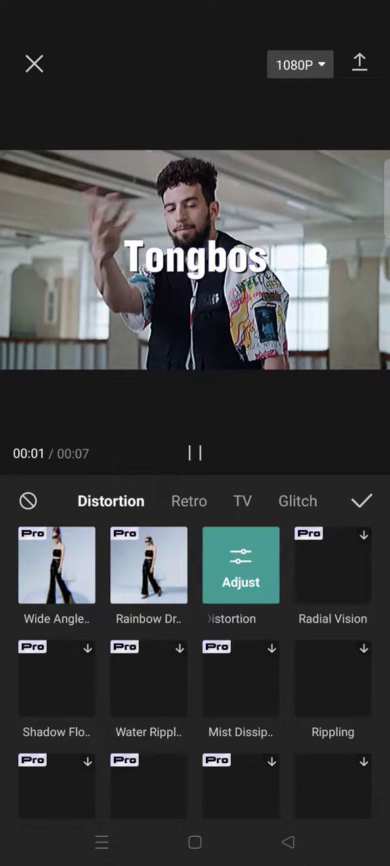
pyautogui.click(241, 565)
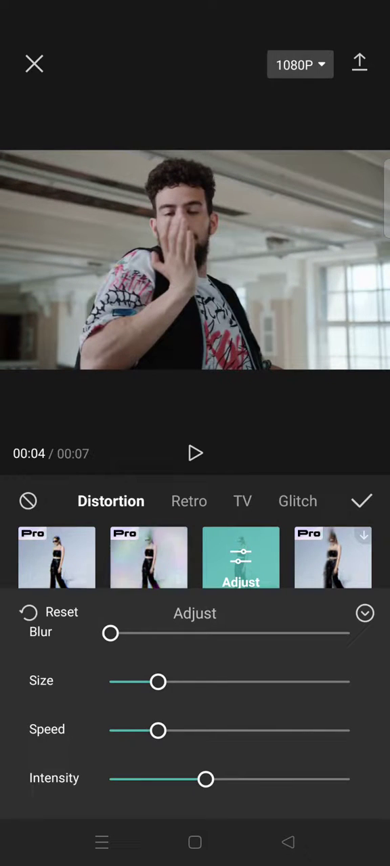
# Set ripple intensity to 50 and twist to 42, then confirm
pyautogui.moveTo(207, 780); pyautogui.dragTo(227, 779)
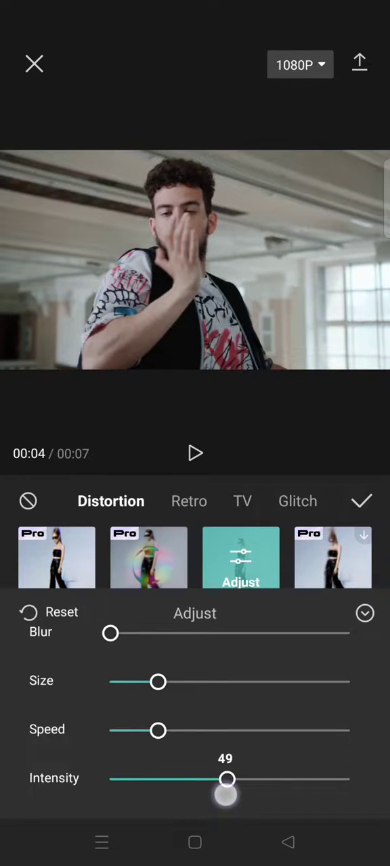
pyautogui.moveTo(226, 779); pyautogui.dragTo(229, 779)
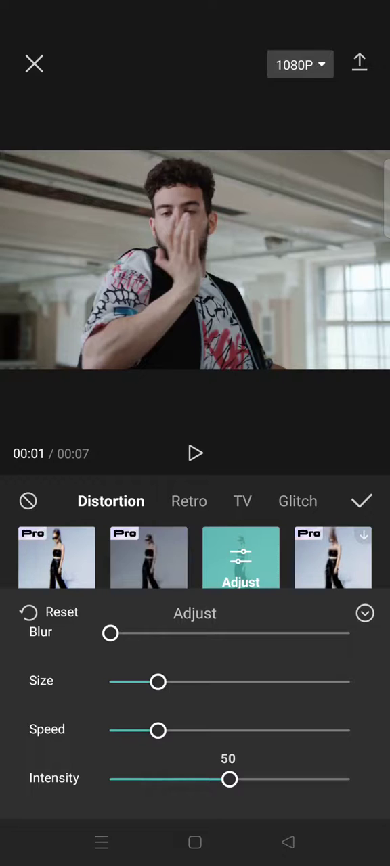
pyautogui.click(195, 454)
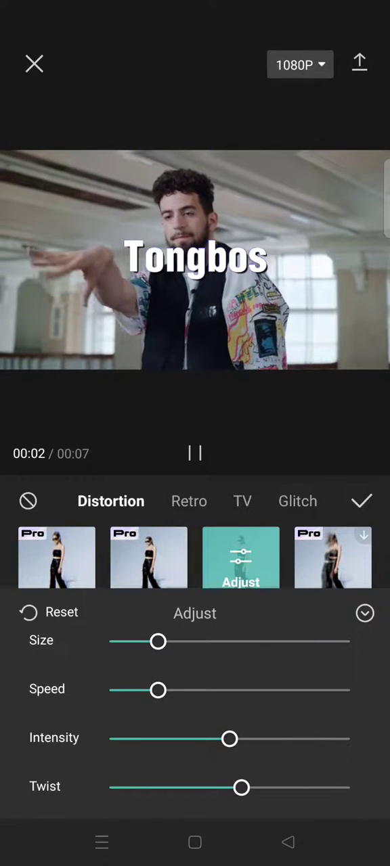
pyautogui.moveTo(242, 787); pyautogui.dragTo(210, 788)
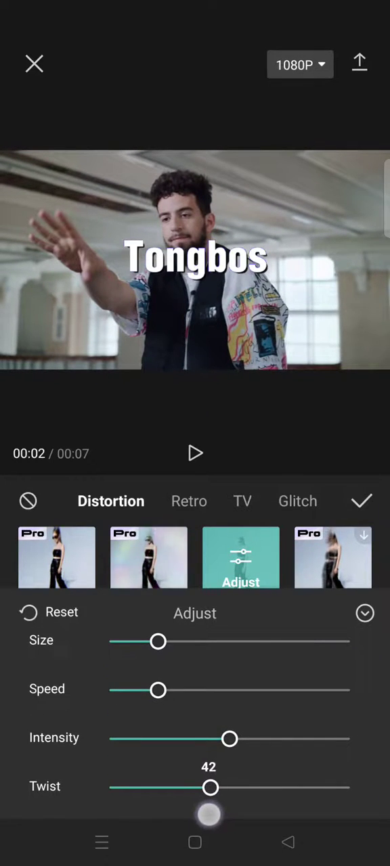
pyautogui.click(365, 613)
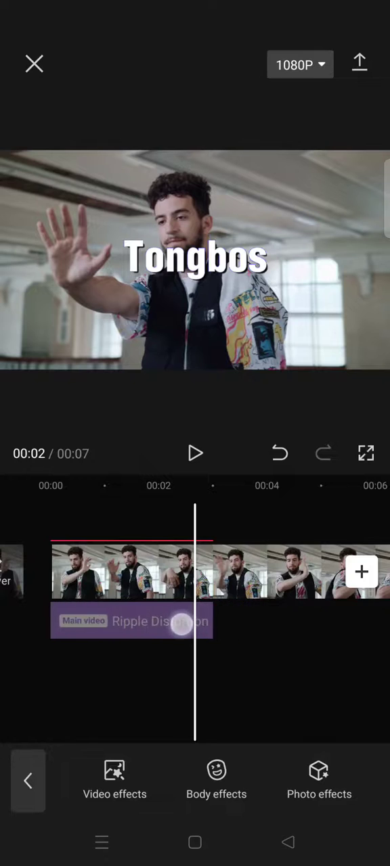
# Target the Ripple Distortion effect at the Tongbos picture layer and play the preview
pyautogui.click(183, 622)
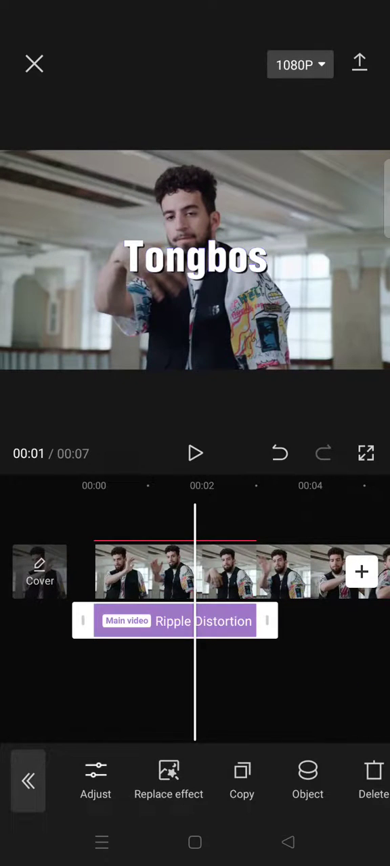
pyautogui.click(307, 780)
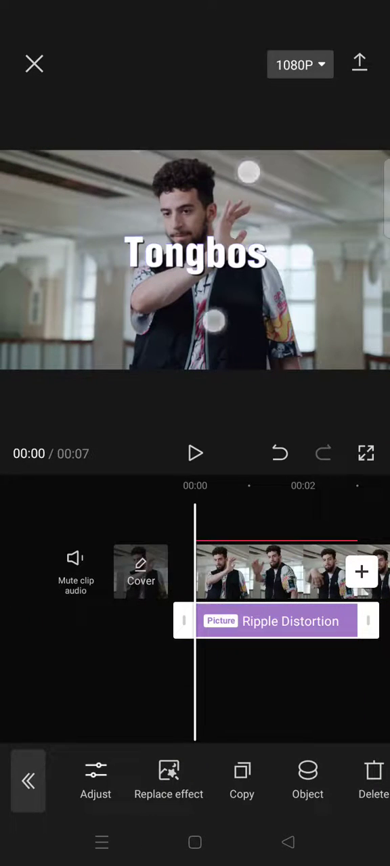
pyautogui.click(195, 453)
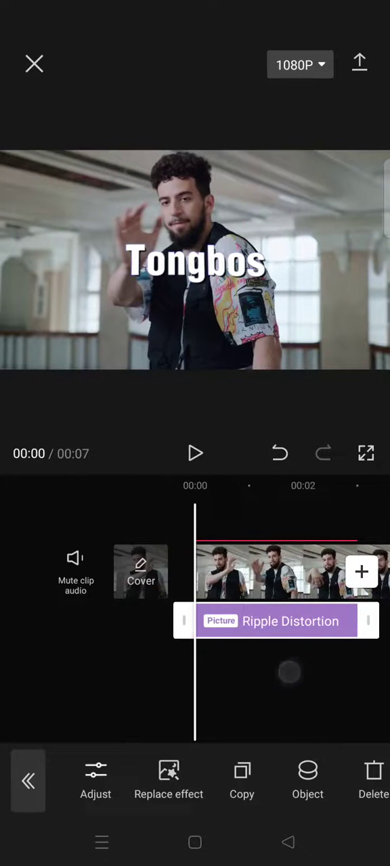
pyautogui.click(195, 453)
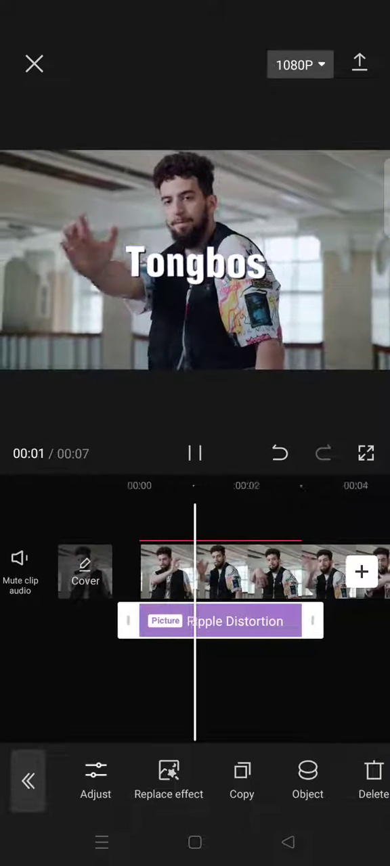